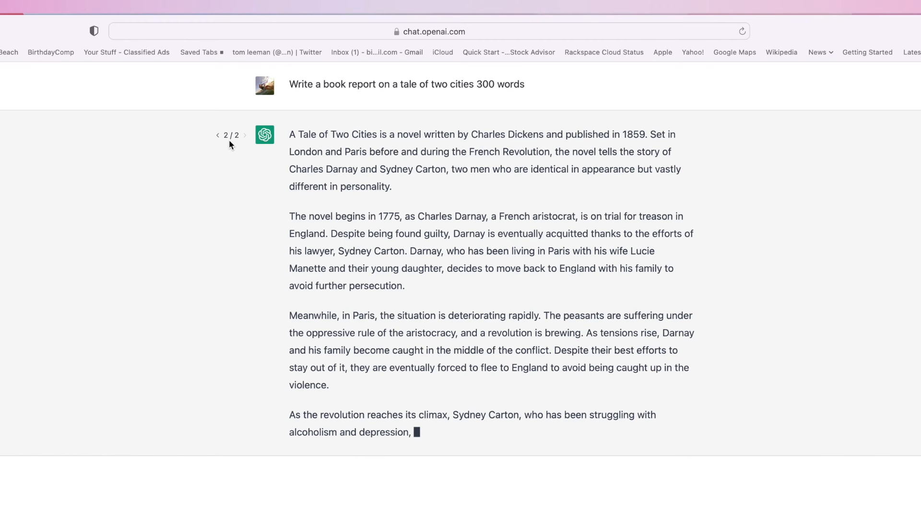
pyautogui.moveTo(235, 149)
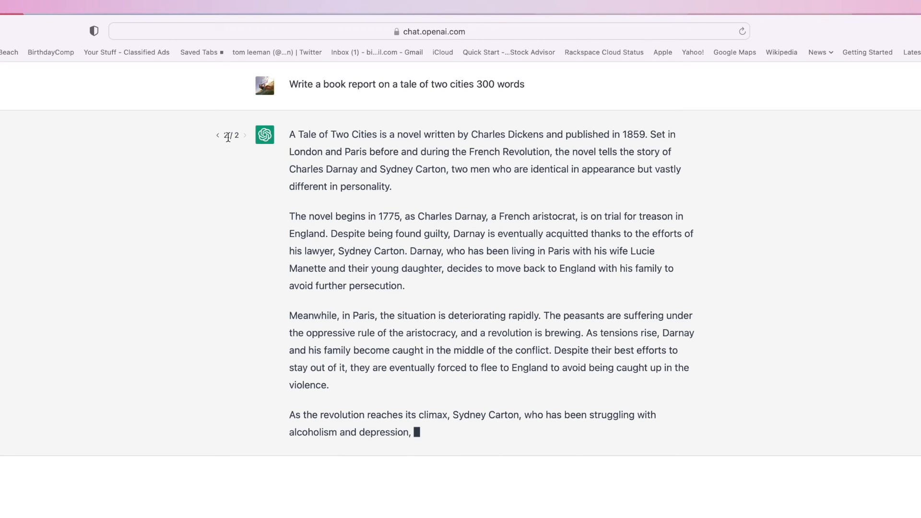
# - Switch from response 2 / 2 back to version 1 of the Tale of Two Cities report
pyautogui.click(218, 136)
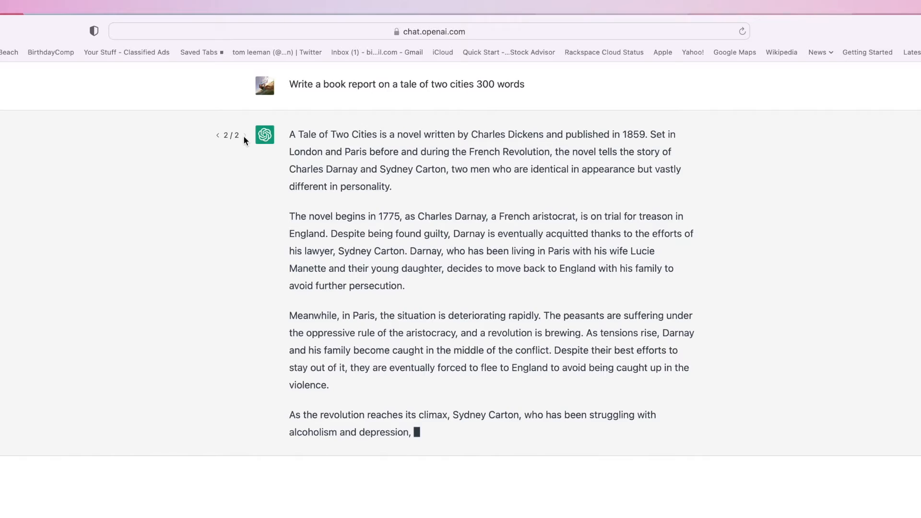
pyautogui.click(217, 135)
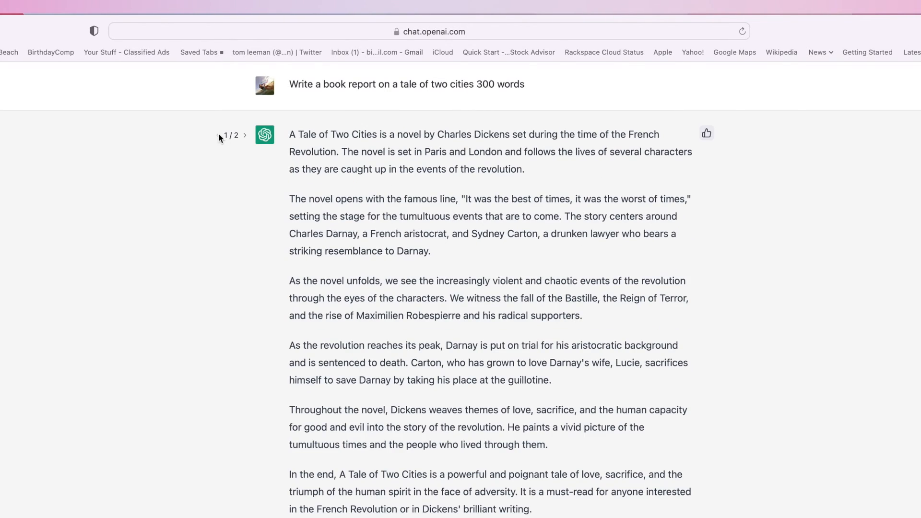